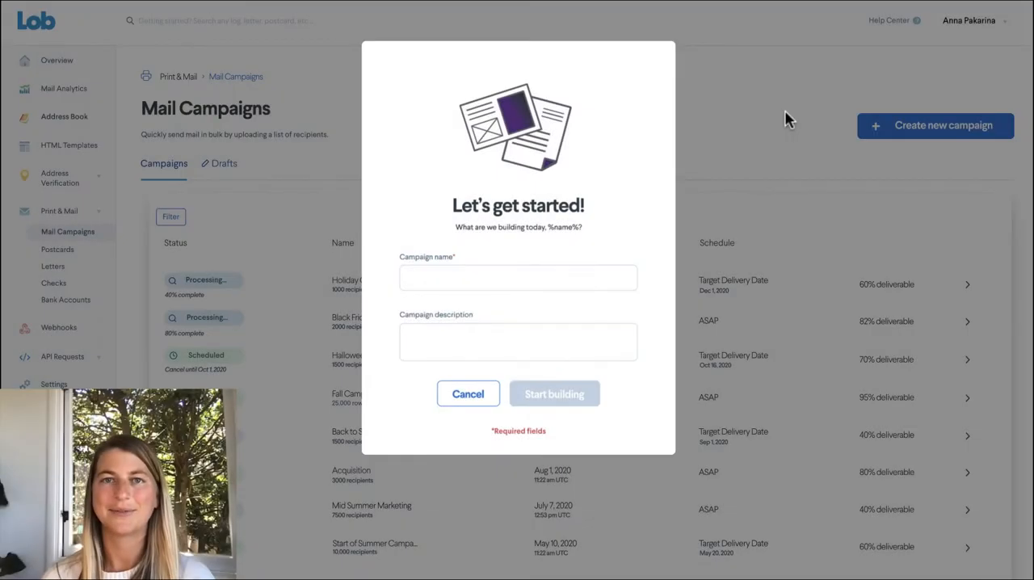
# Step: Enter 'Spring 2022 Winback' as the campaign name
pyautogui.write('Spring 2022 Winback')
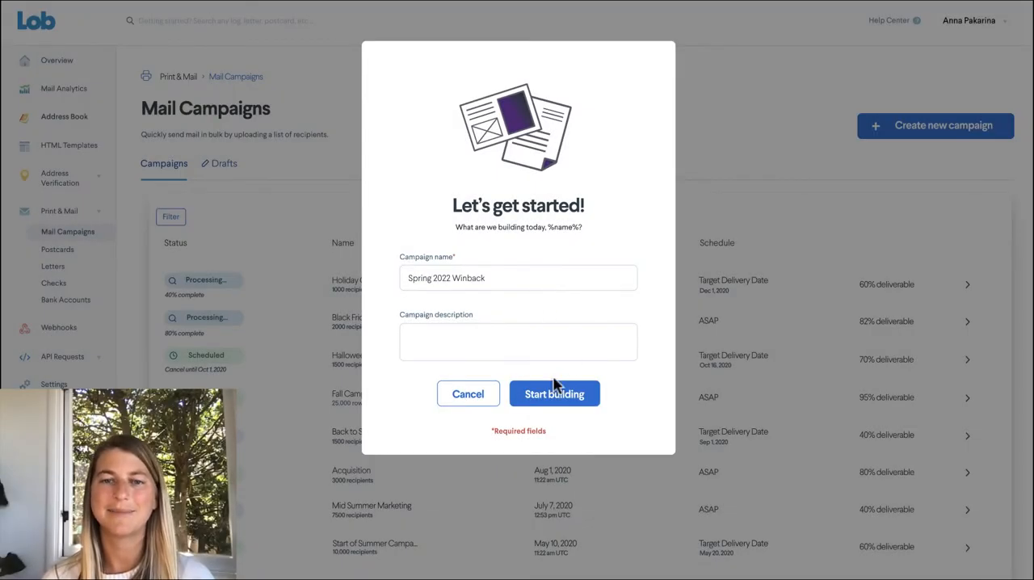
# Step: Begin building the campaign as a Marketing campaign with Postcard as the mail type
pyautogui.click(555, 394)
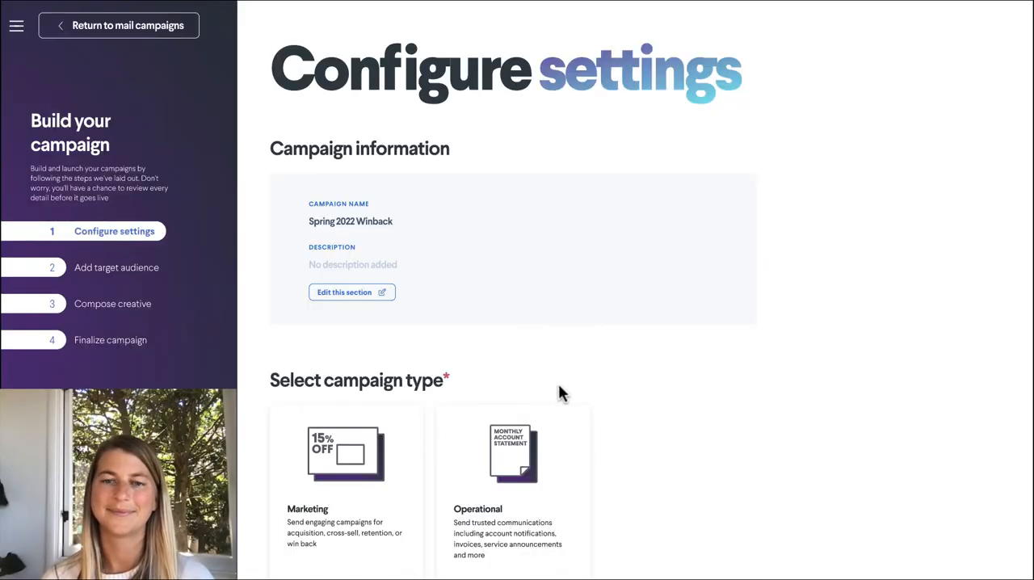
pyautogui.scroll(-3)
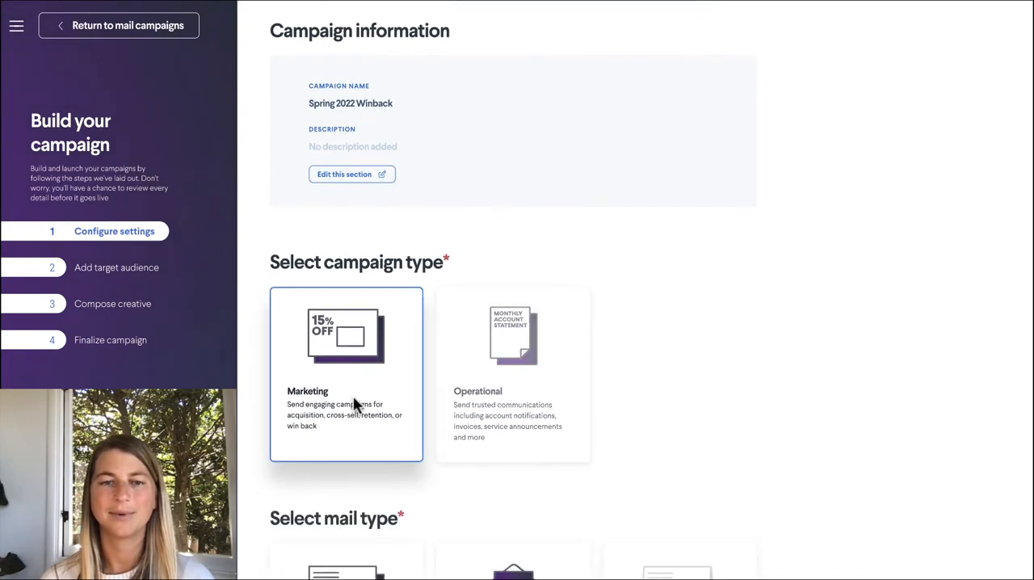
pyautogui.scroll(-3)
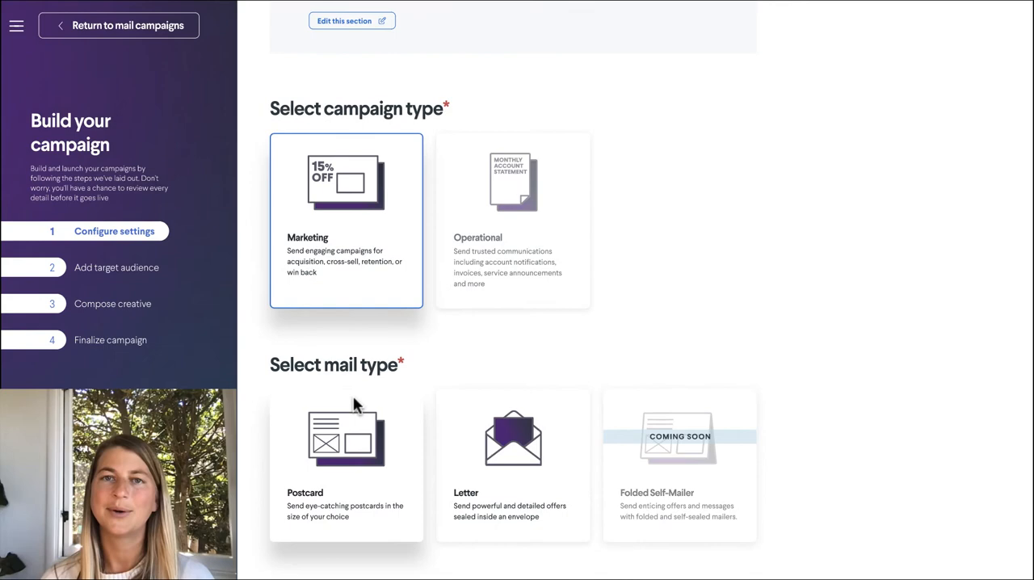
pyautogui.click(345, 452)
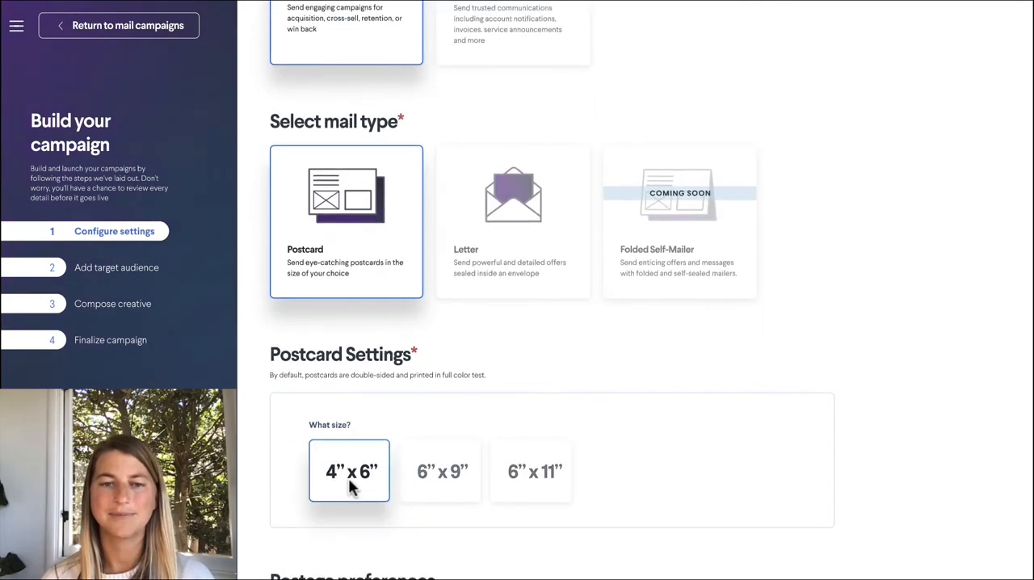
# Step: Keep the 4"x6" size and default sender, choosing USPS First Class postage
pyautogui.scroll(-3)
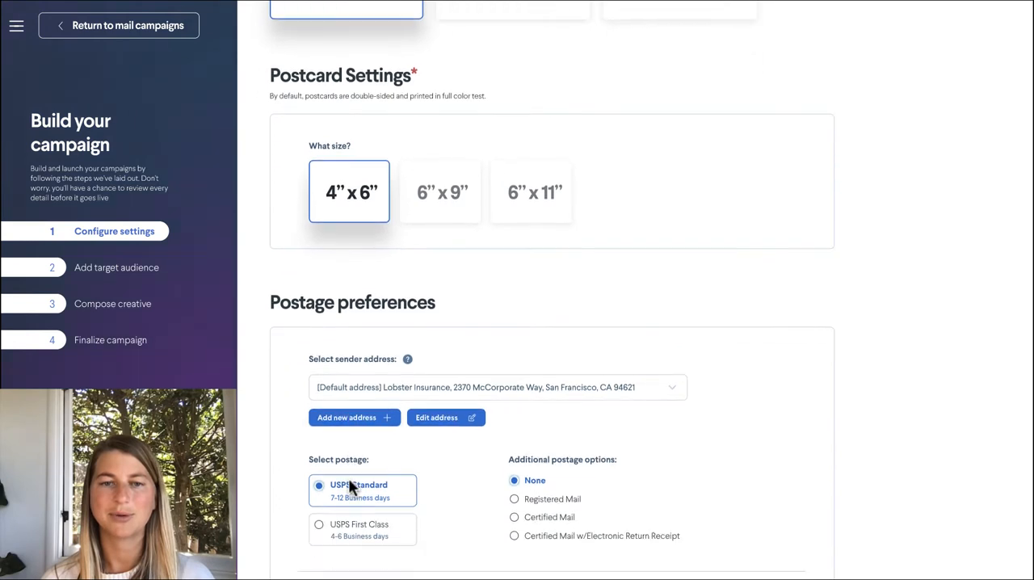
pyautogui.scroll(-3)
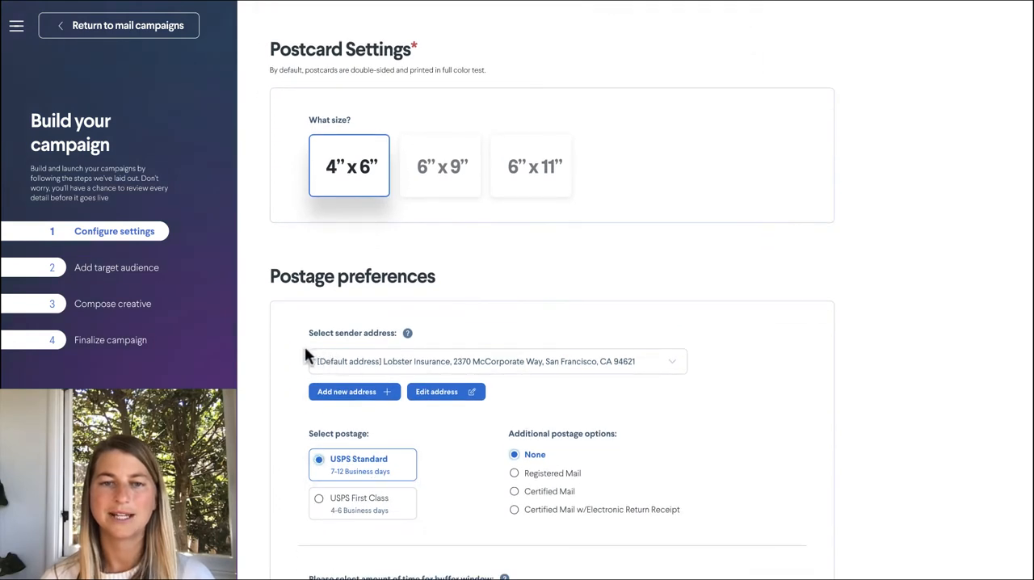
pyautogui.moveTo(315, 372)
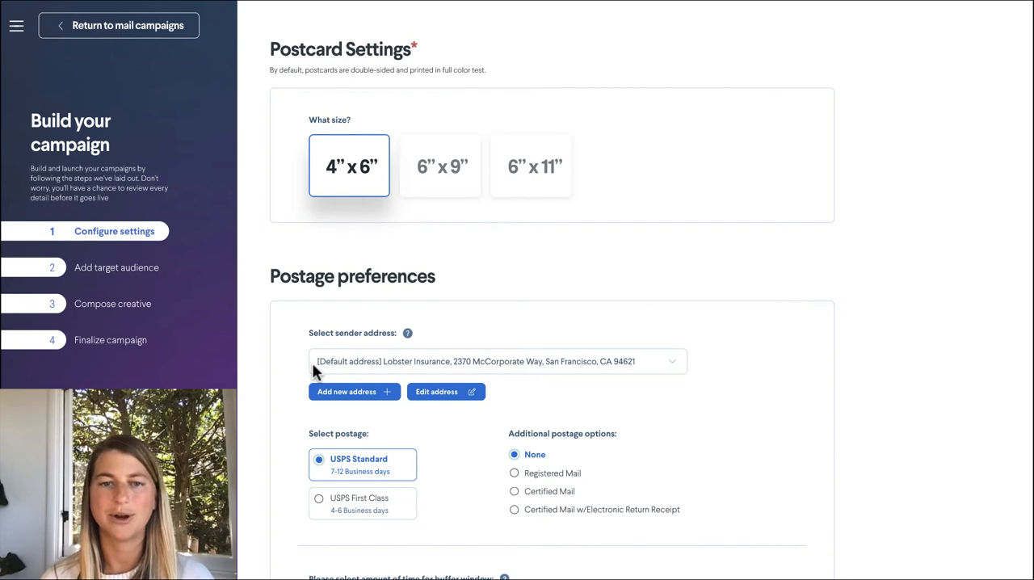
pyautogui.scroll(-3)
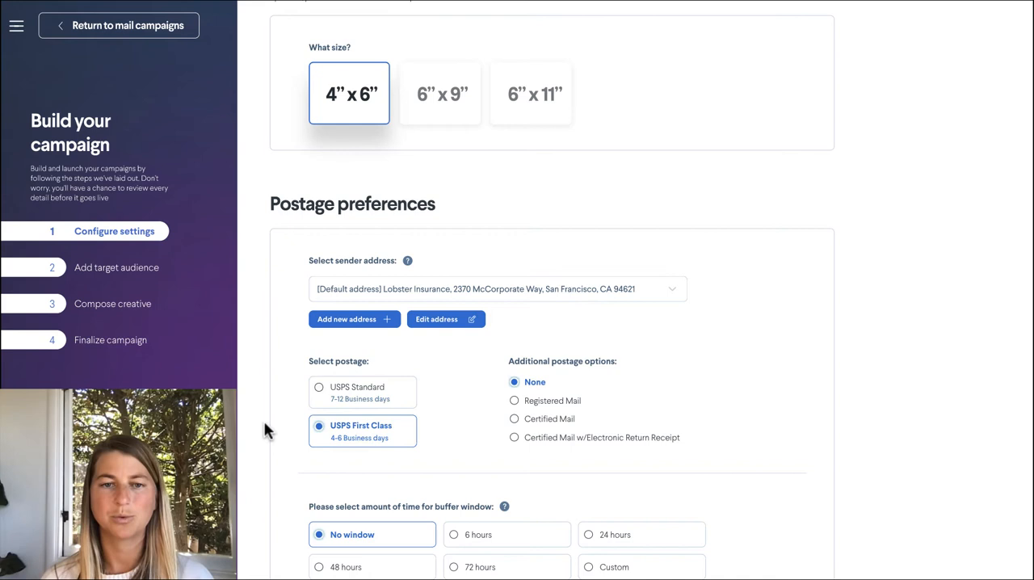
pyautogui.scroll(-3)
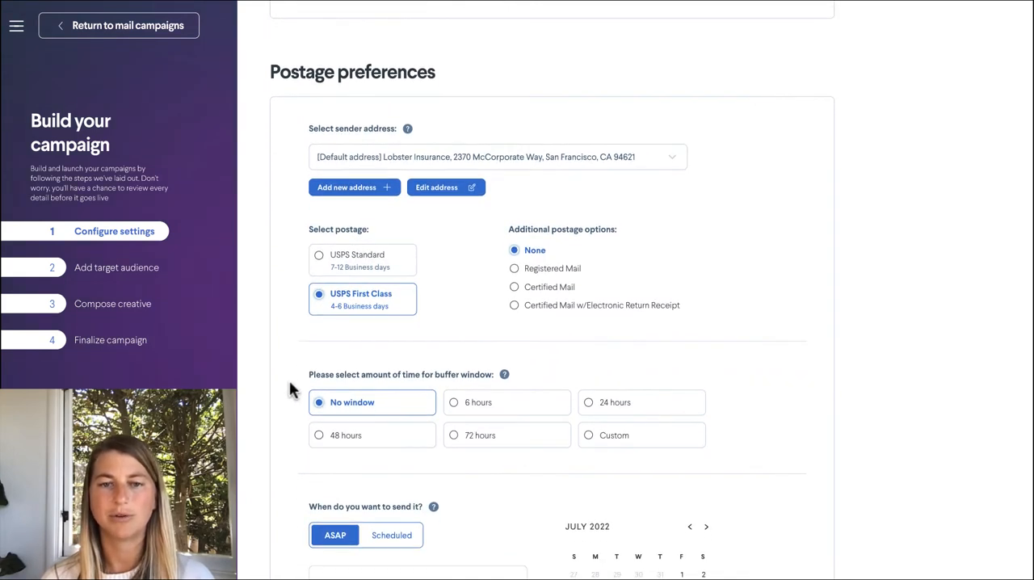
pyautogui.scroll(-3)
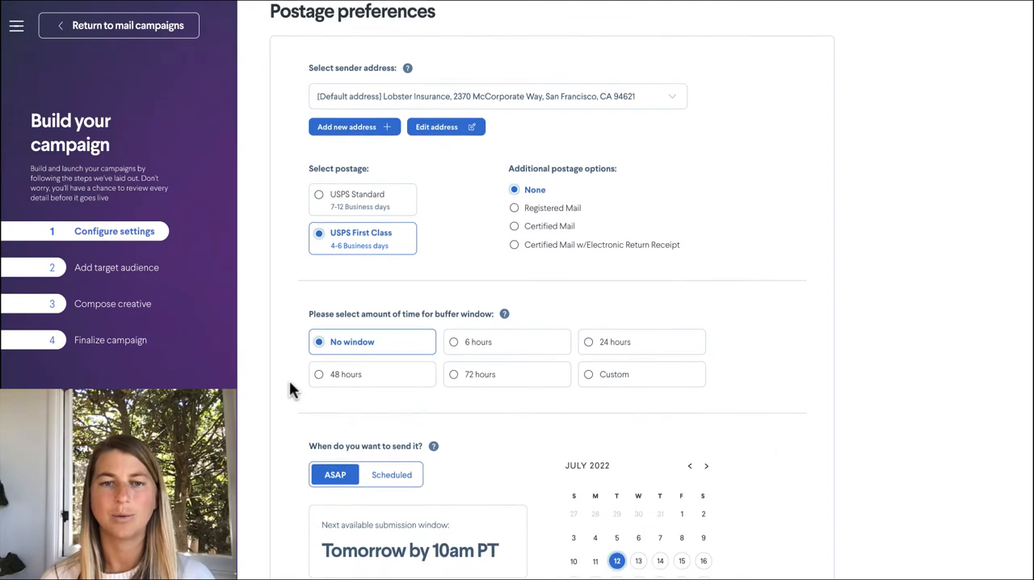
pyautogui.scroll(-3)
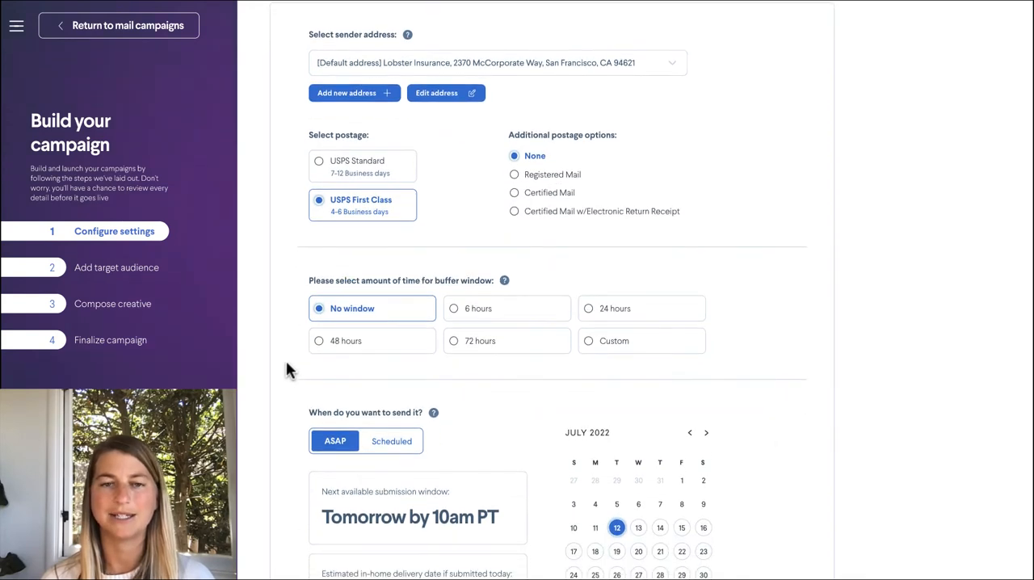
pyautogui.moveTo(307, 316)
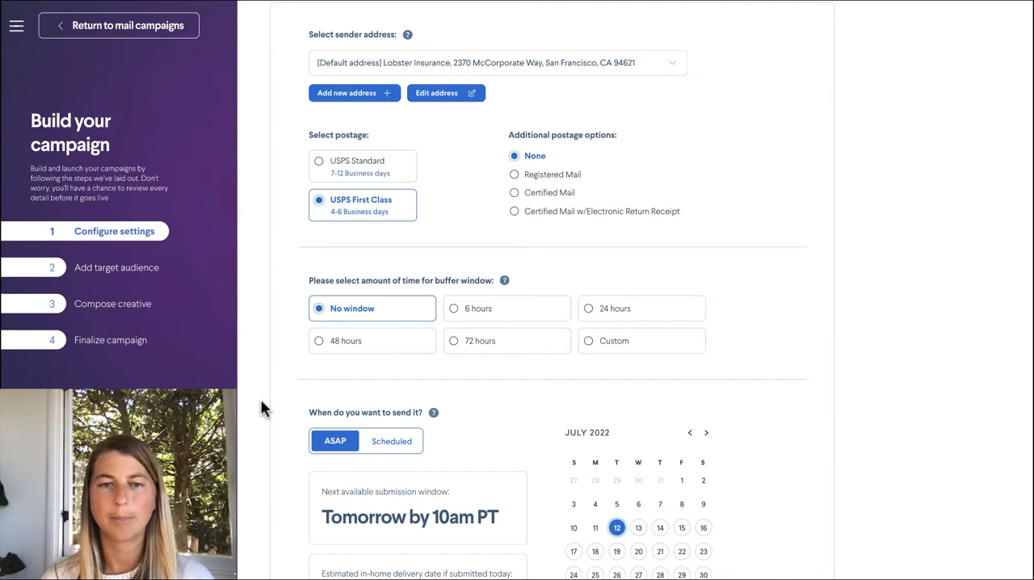
pyautogui.scroll(-3)
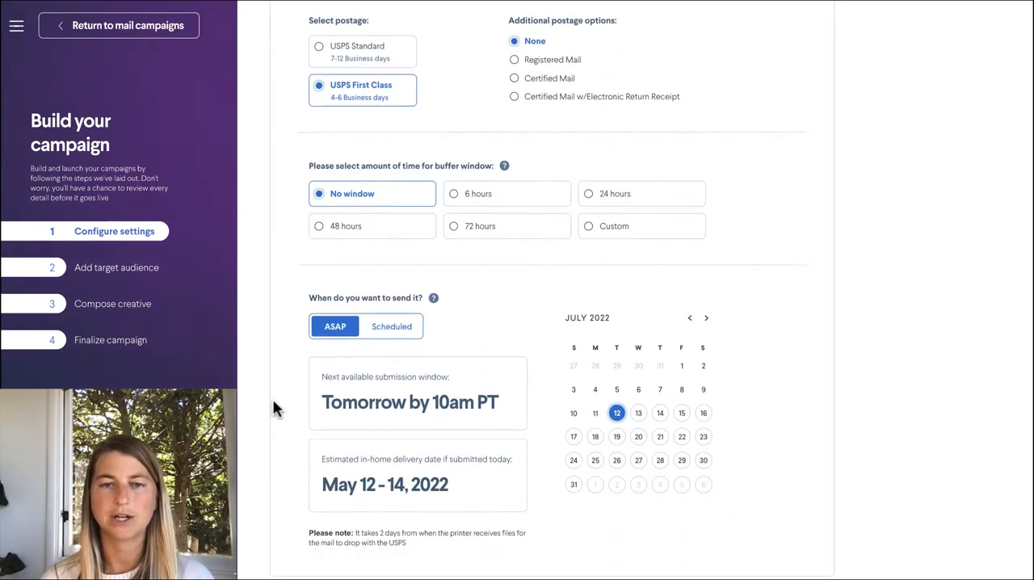
pyautogui.scroll(-3)
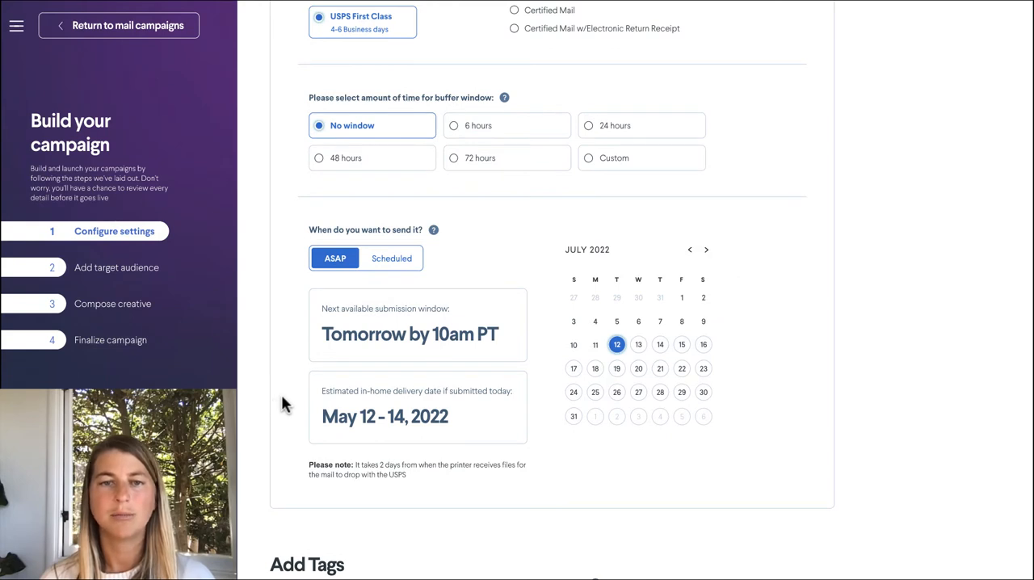
pyautogui.click(335, 258)
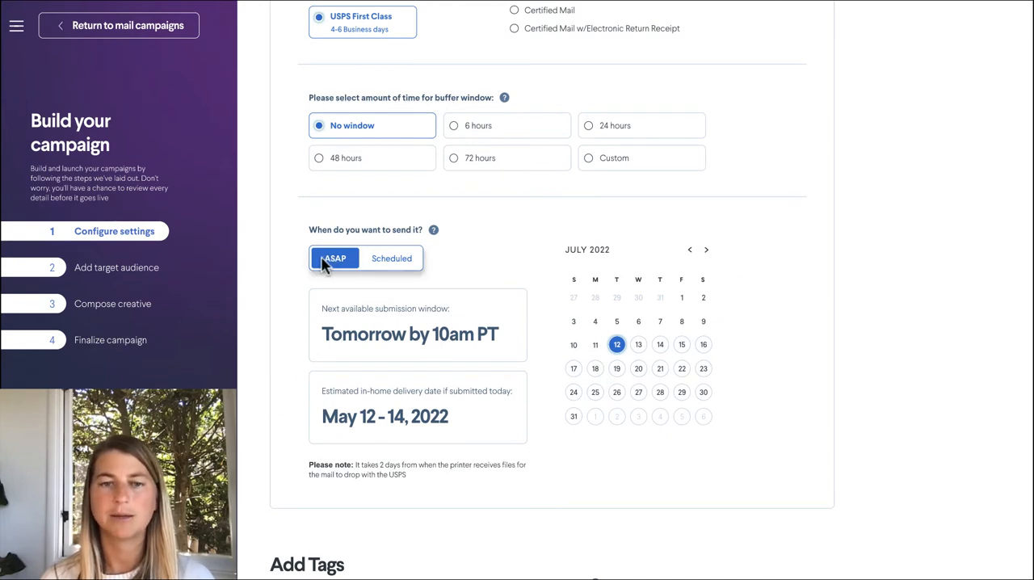
pyautogui.scroll(-3)
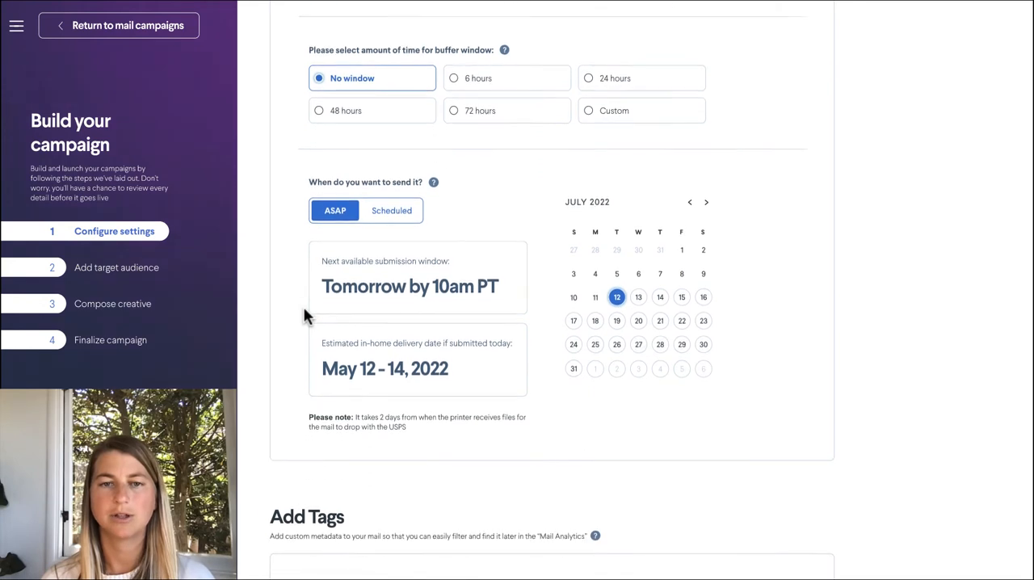
pyautogui.scroll(-3)
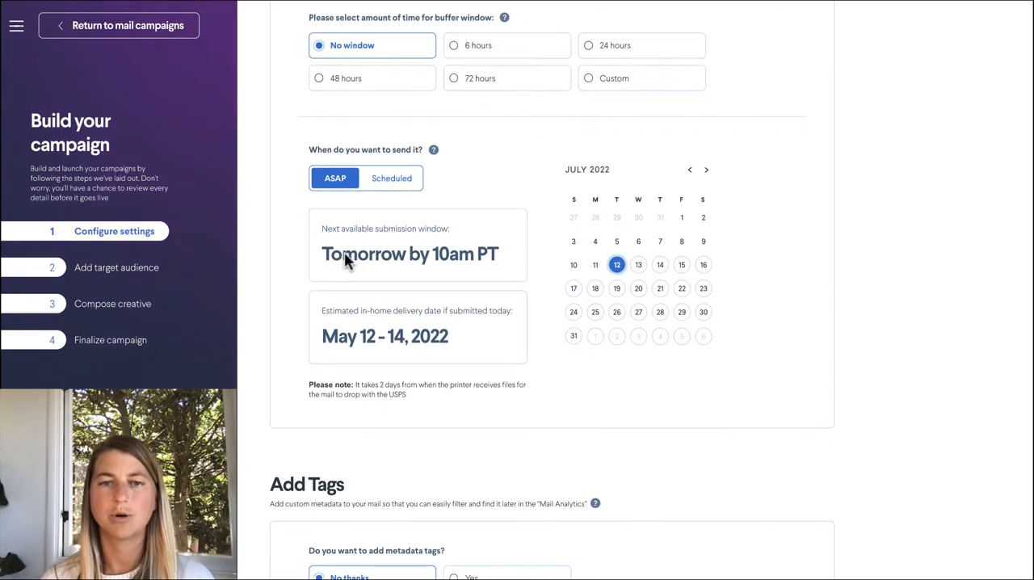
pyautogui.scroll(-3)
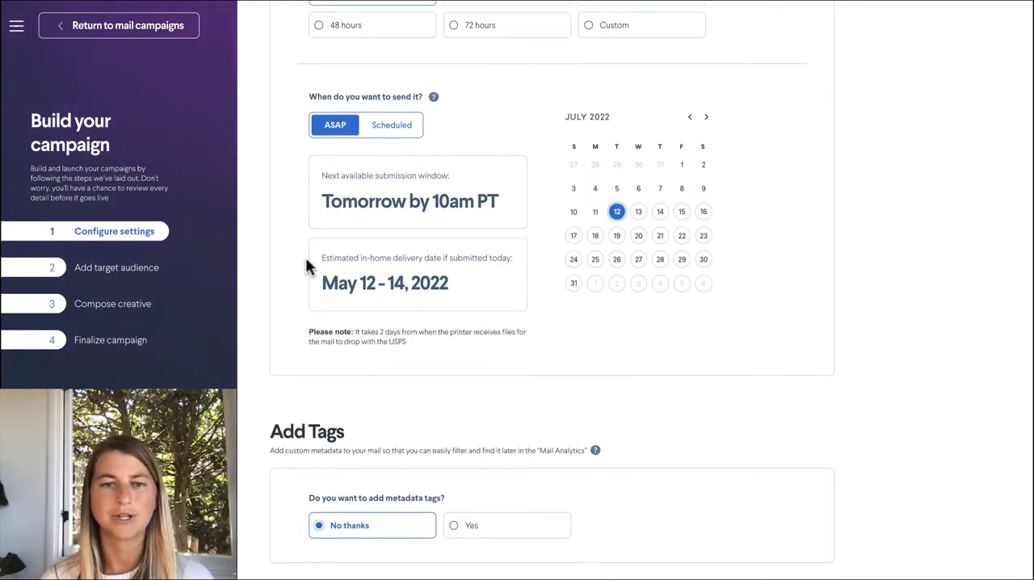
pyautogui.moveTo(368, 287)
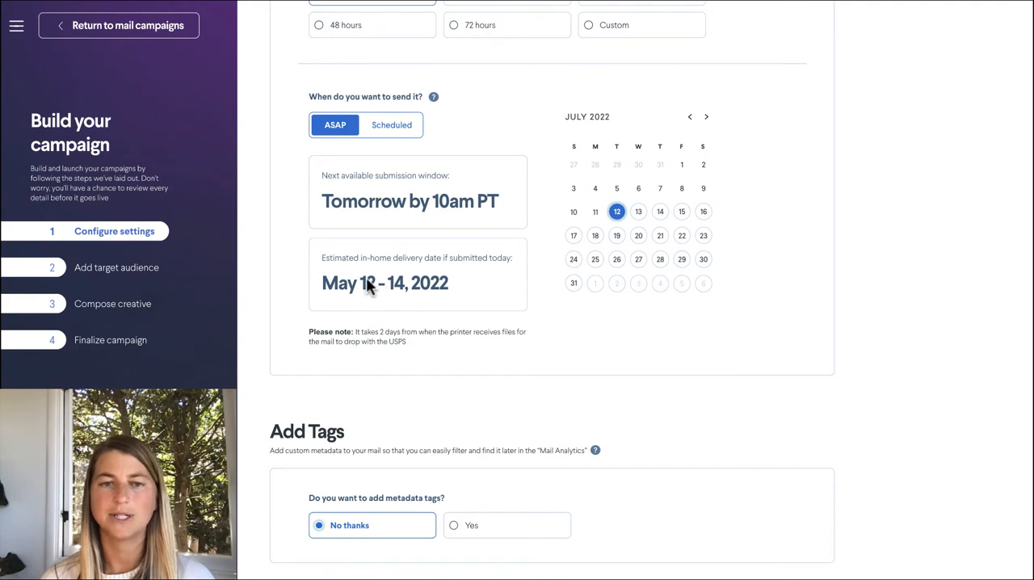
pyautogui.moveTo(303, 275)
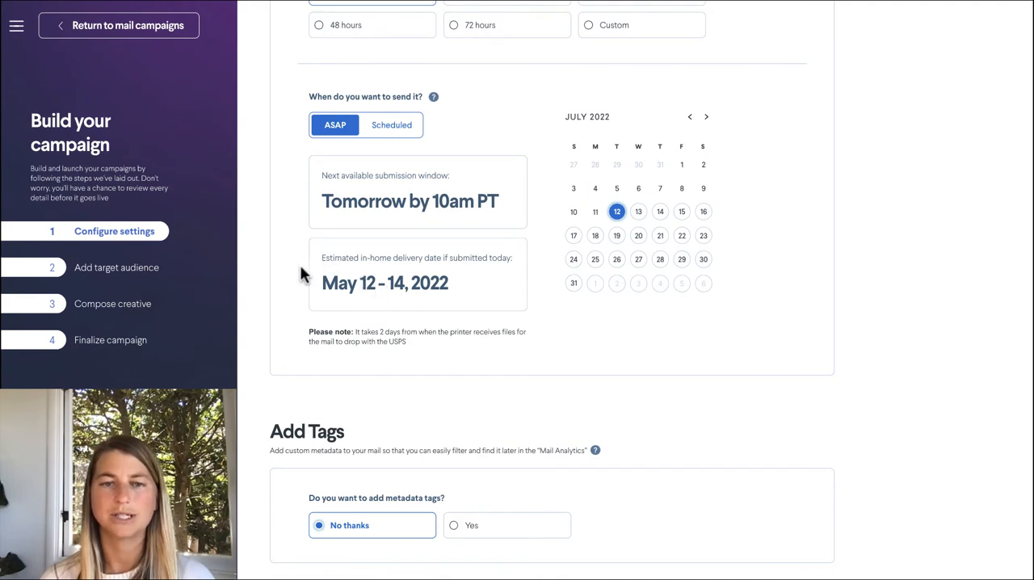
pyautogui.scroll(-3)
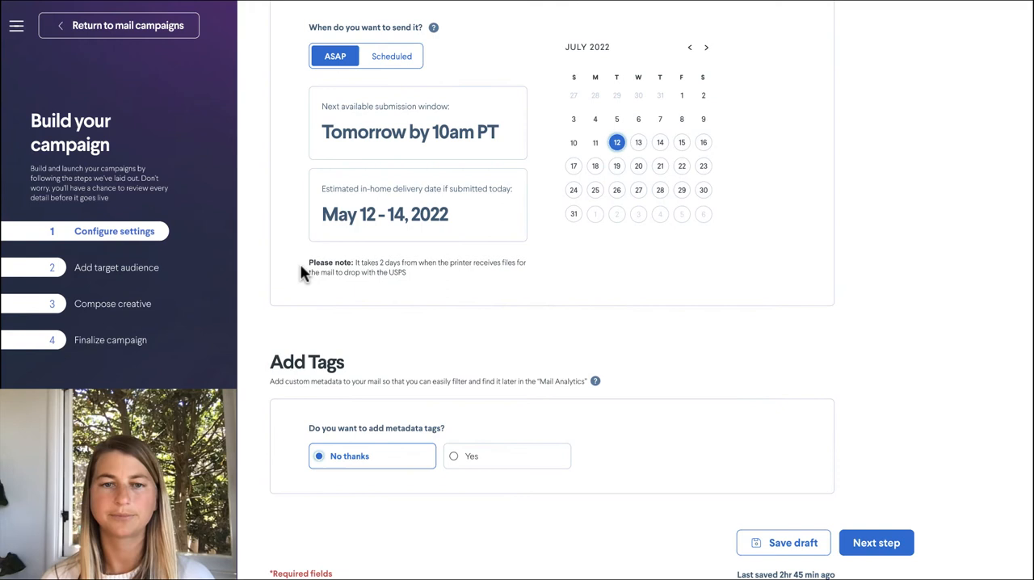
pyautogui.moveTo(550, 348)
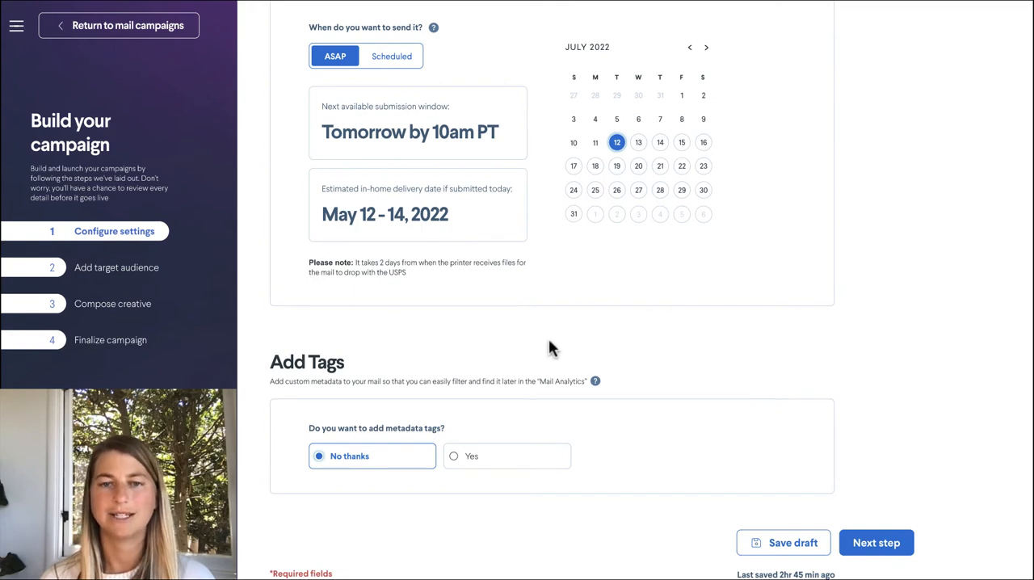
pyautogui.moveTo(650, 429)
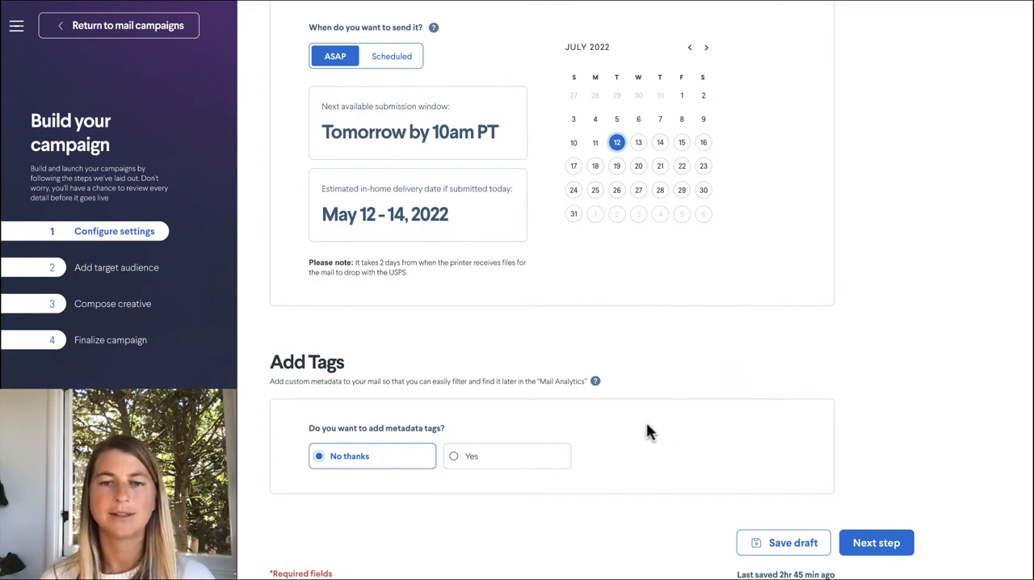
pyautogui.moveTo(654, 433)
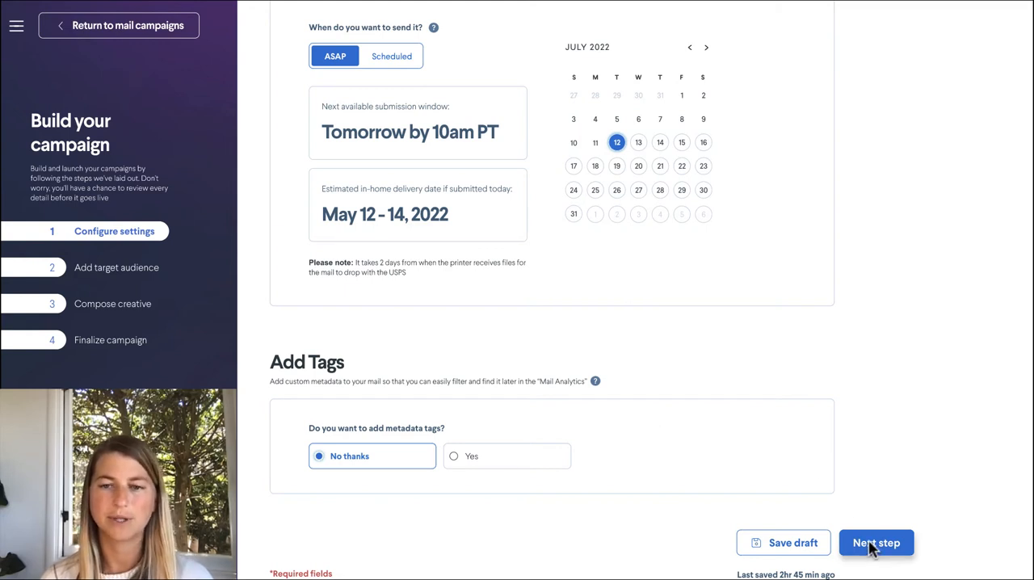
# Step: Upload 'Spring Campaign Audience - data file.csv' from the Campaign Data folder as the target audience
pyautogui.click(875, 543)
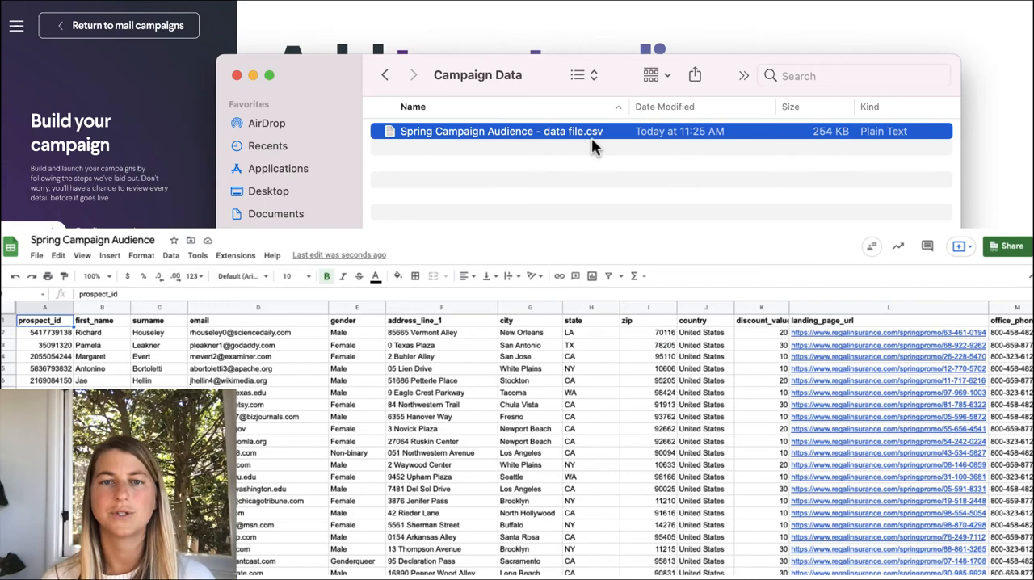
pyautogui.moveTo(585, 139)
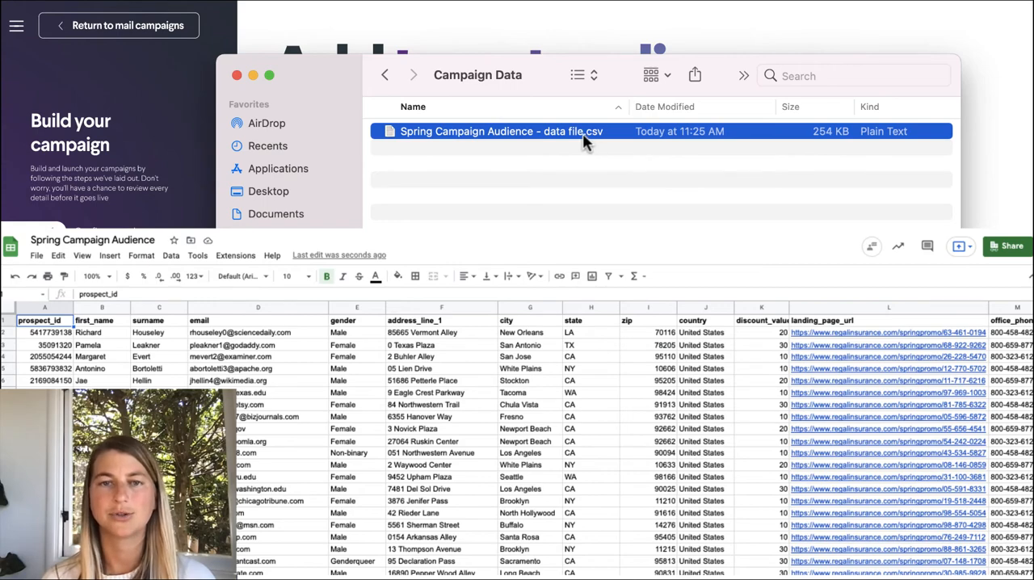
pyautogui.doubleClick(497, 131)
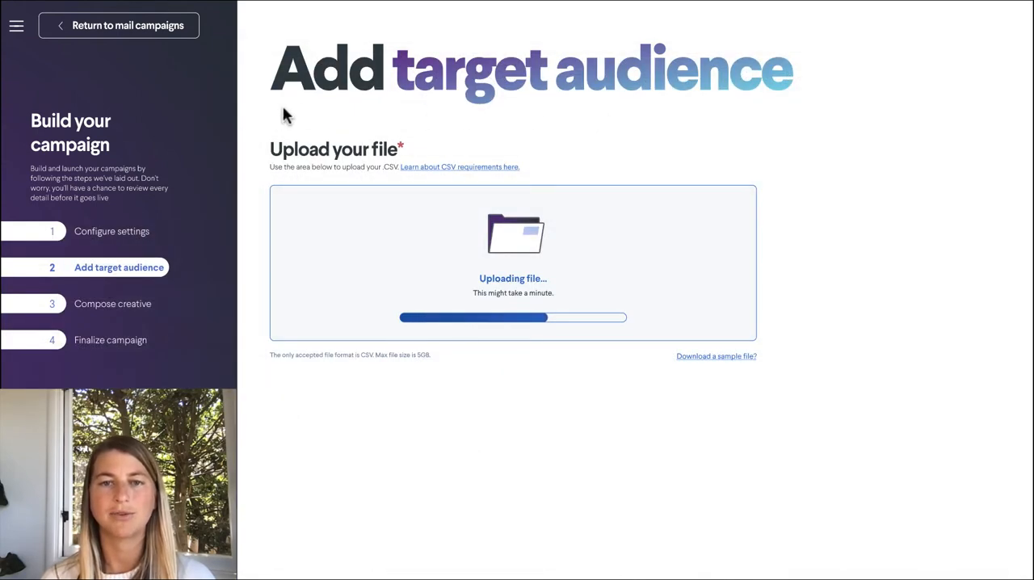
pyautogui.moveTo(246, 213)
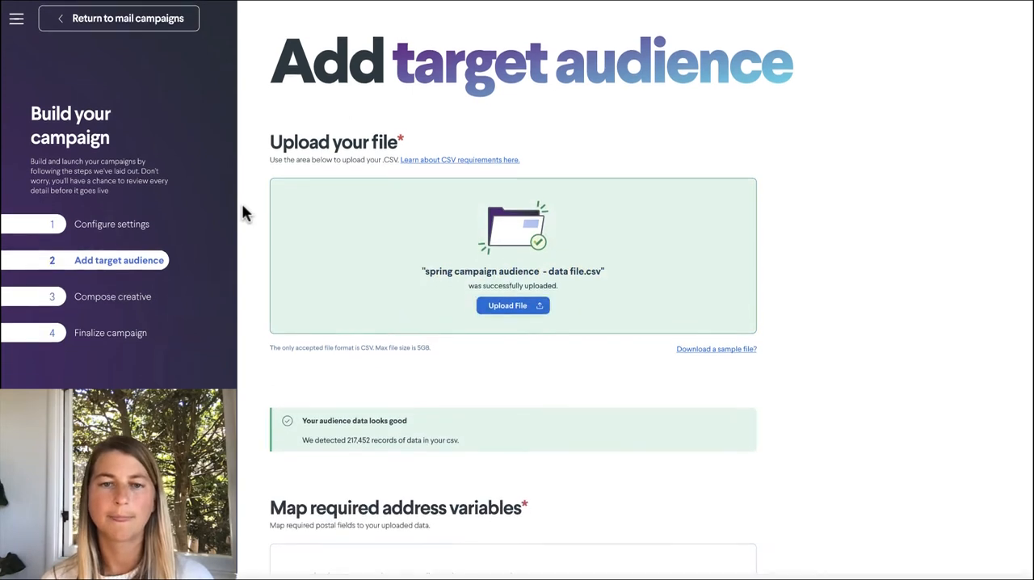
# Step: Map address_line1 to the Address column, completing the required address variables for 217,452 records
pyautogui.scroll(-3)
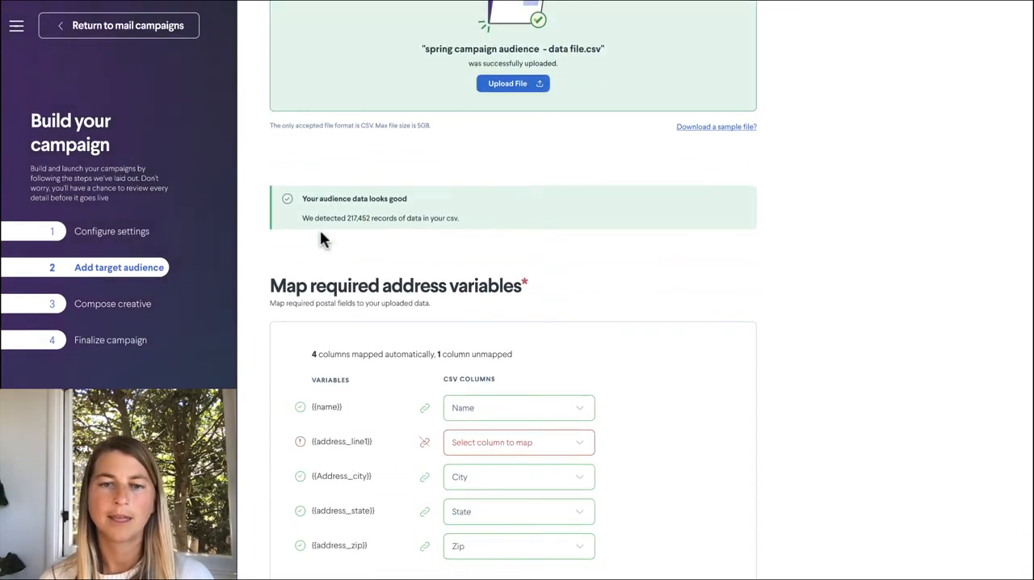
pyautogui.scroll(-3)
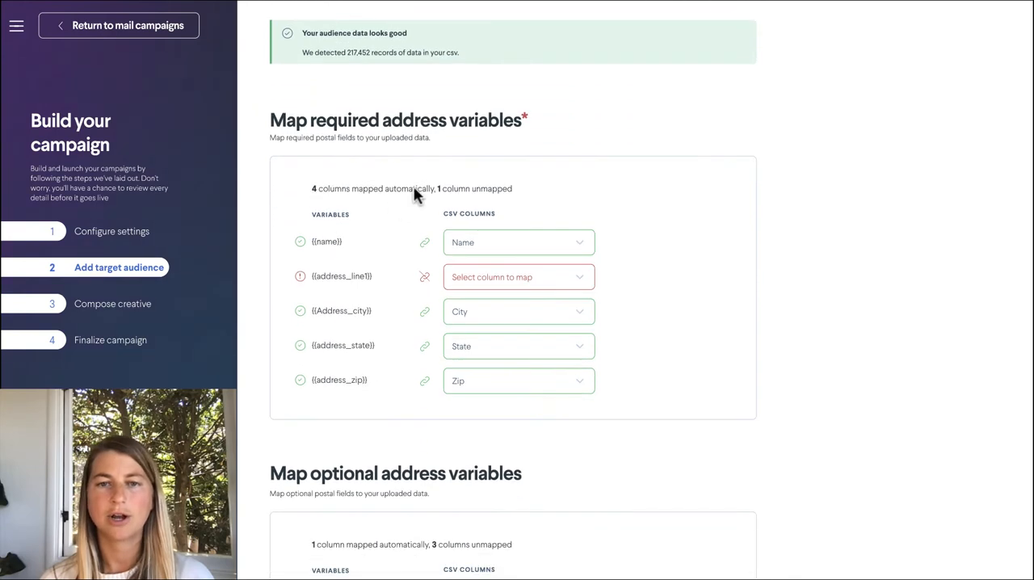
pyautogui.scroll(-3)
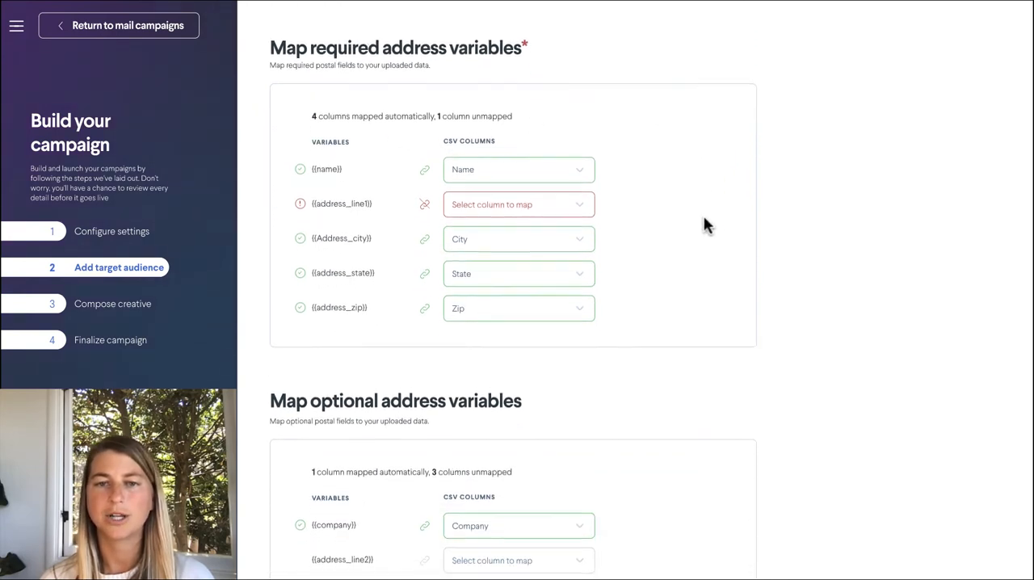
pyautogui.scroll(-3)
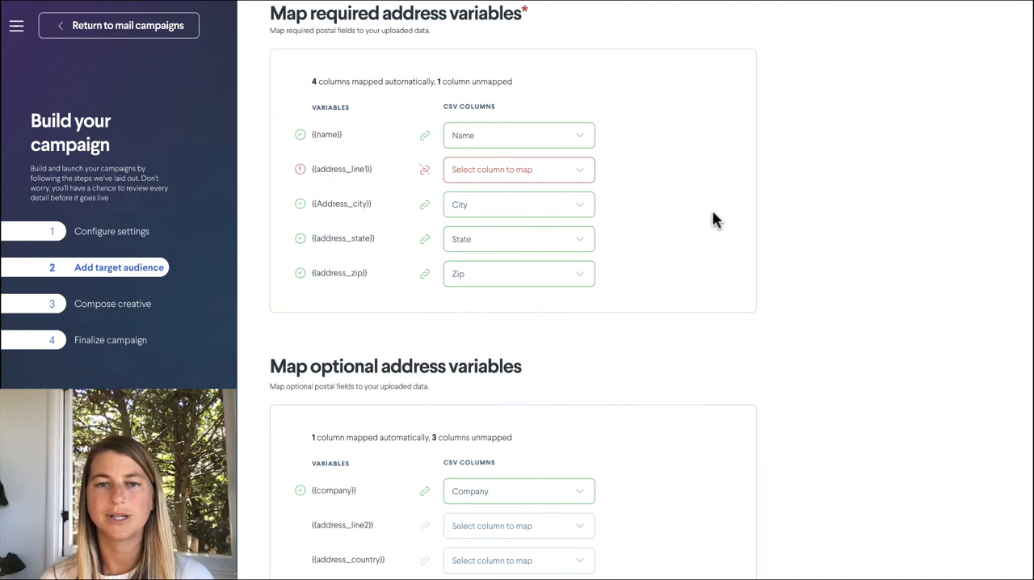
pyautogui.moveTo(573, 181)
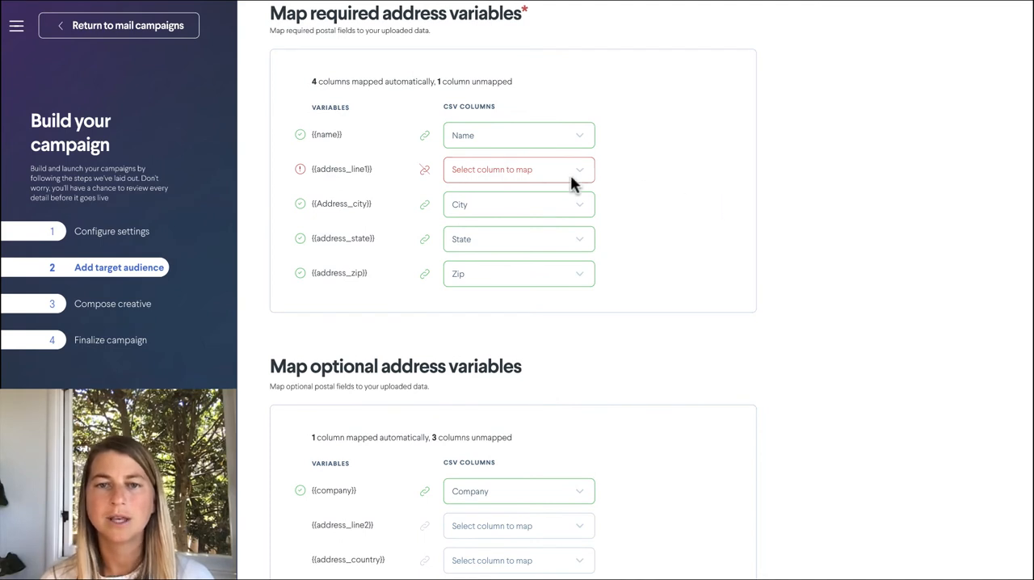
pyautogui.click(517, 170)
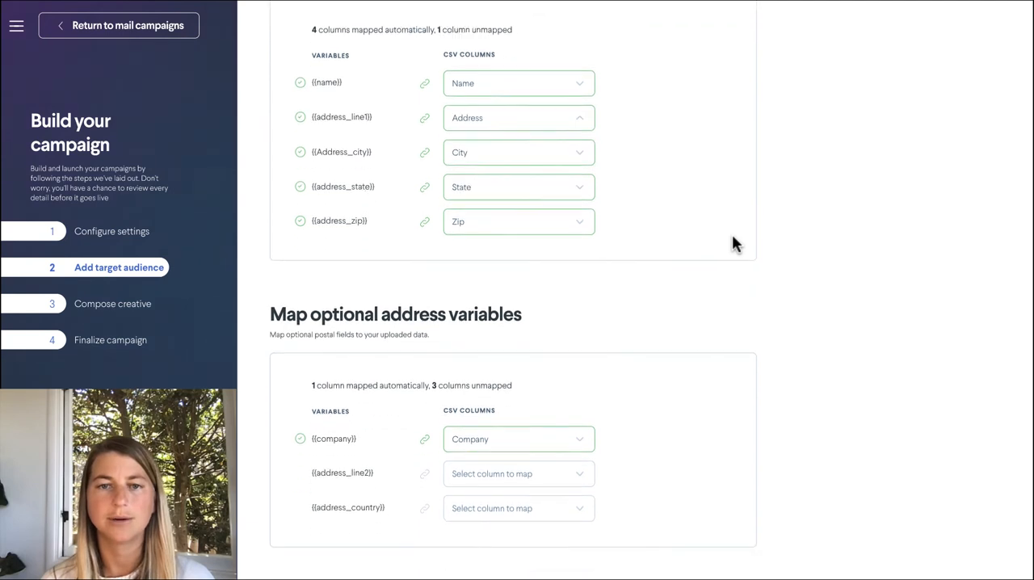
pyautogui.scroll(-3)
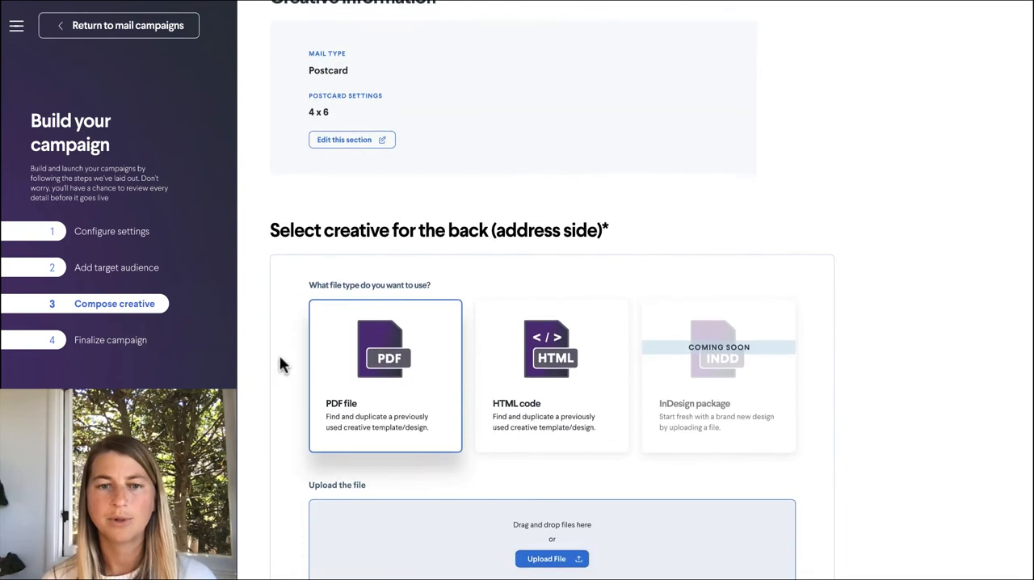
# Step: Upload PDF creatives for the postcard back and front, then advance to Finalize campaign
pyautogui.scroll(-3)
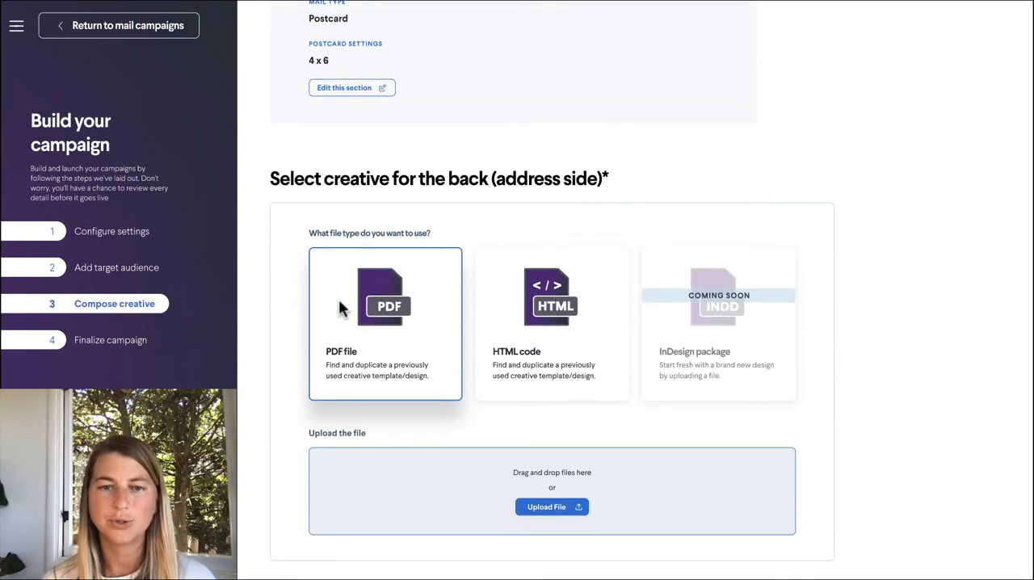
pyautogui.moveTo(553, 507)
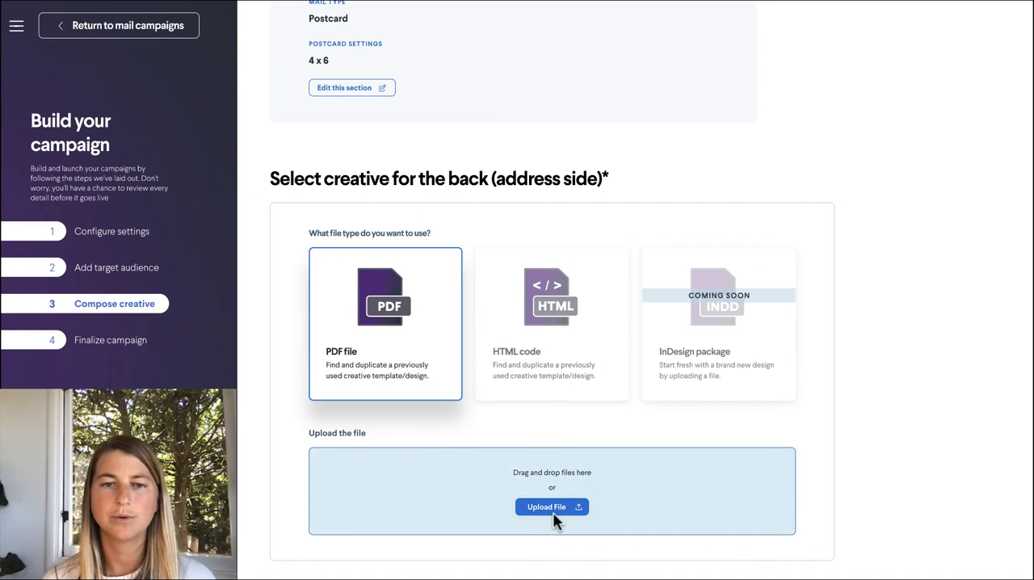
pyautogui.click(553, 507)
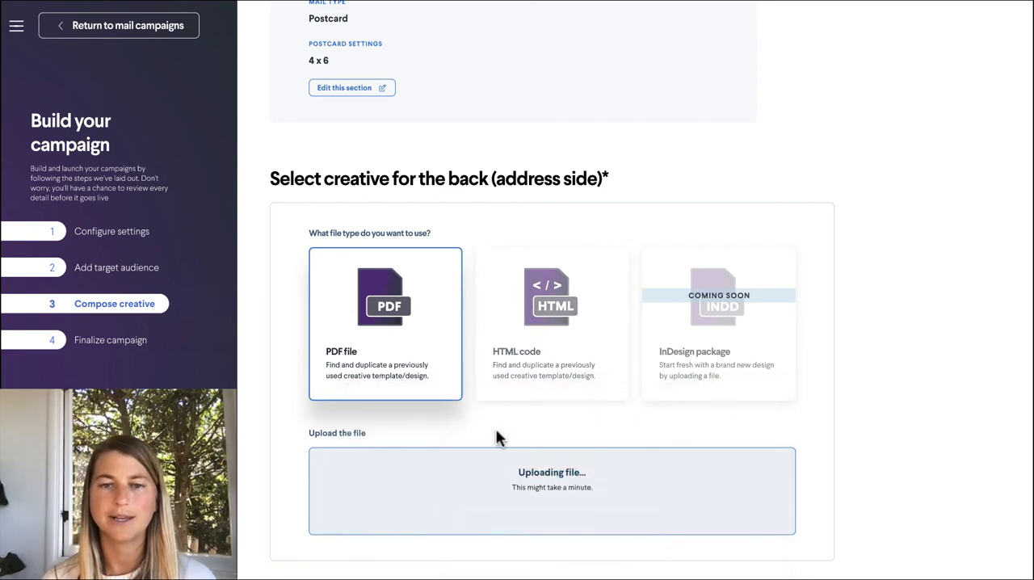
pyautogui.scroll(-3)
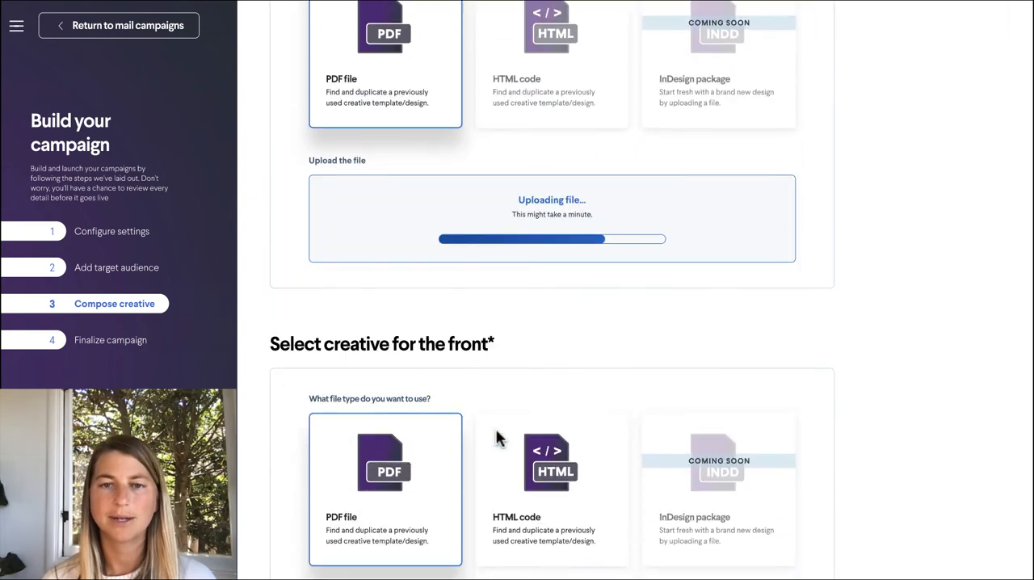
pyautogui.scroll(-3)
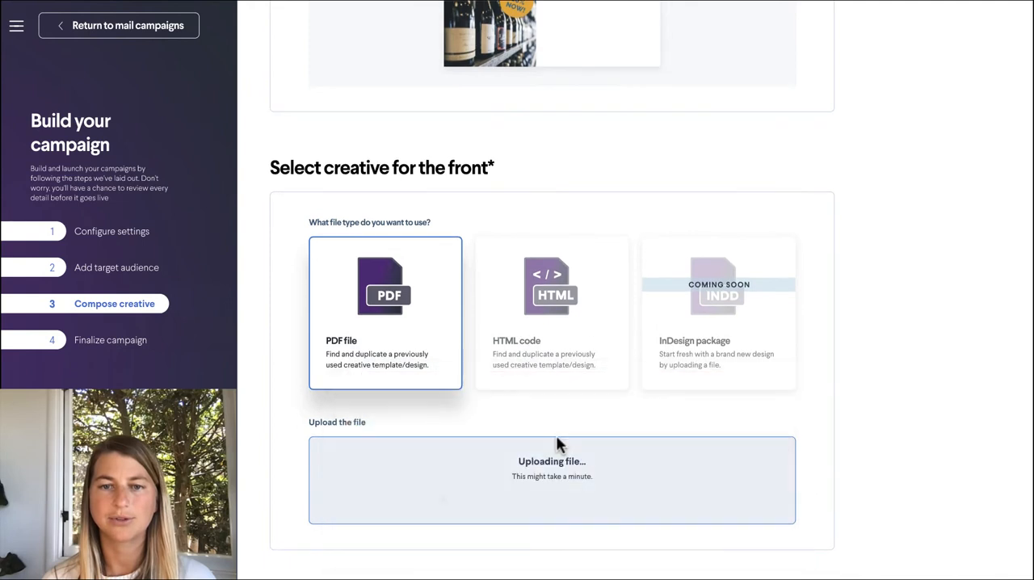
pyautogui.scroll(-3)
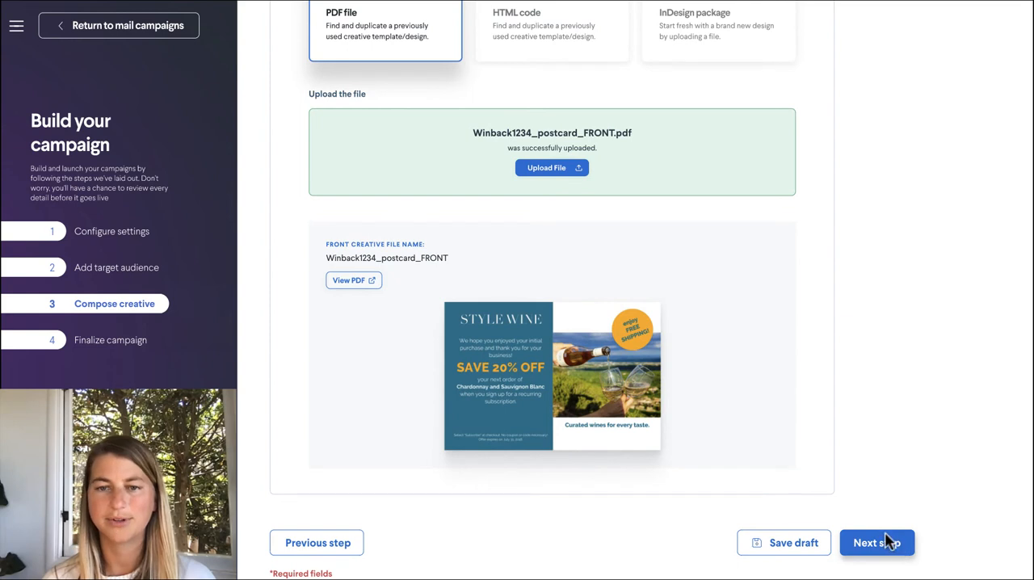
pyautogui.click(875, 543)
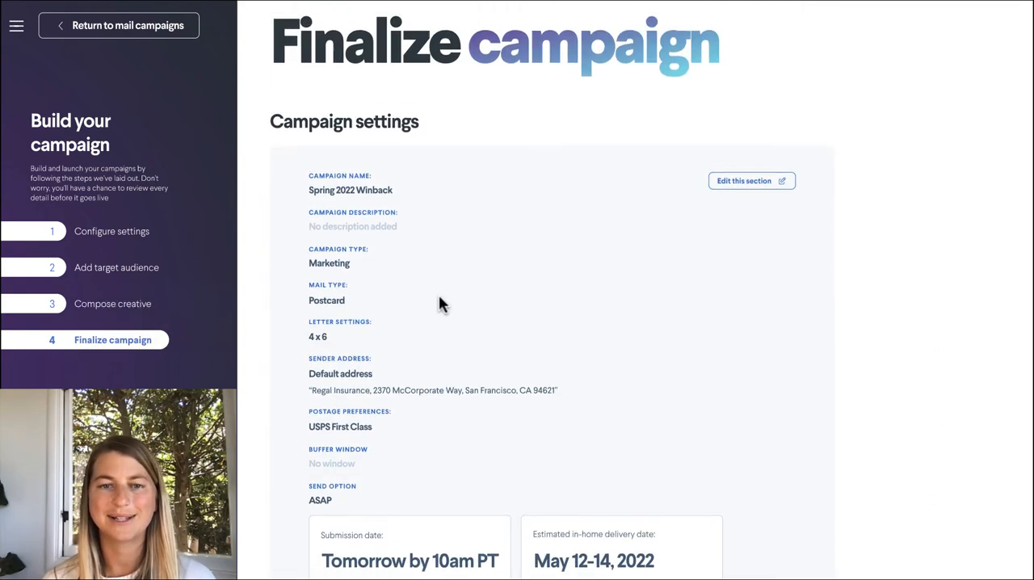
pyautogui.scroll(-3)
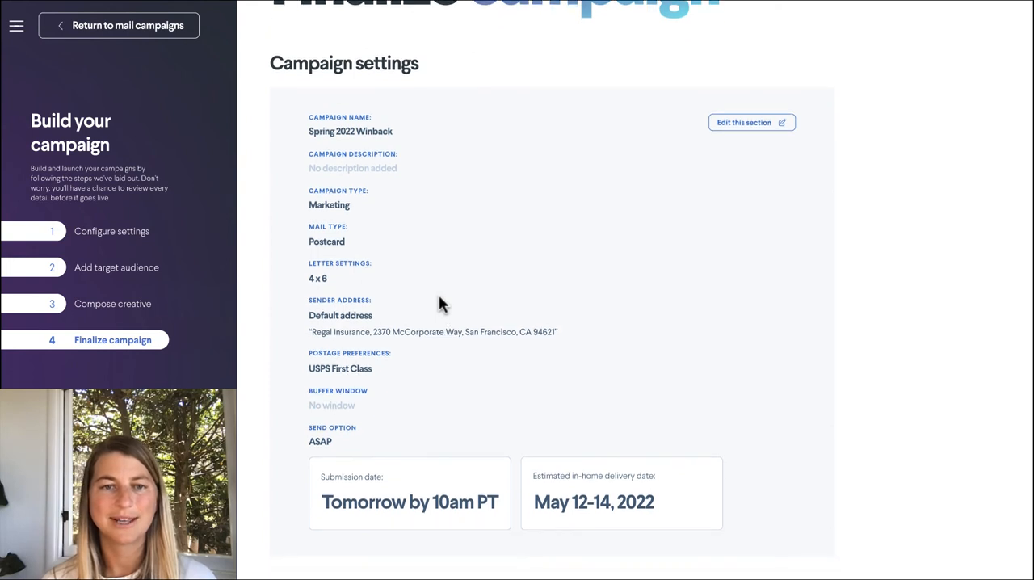
pyautogui.scroll(-3)
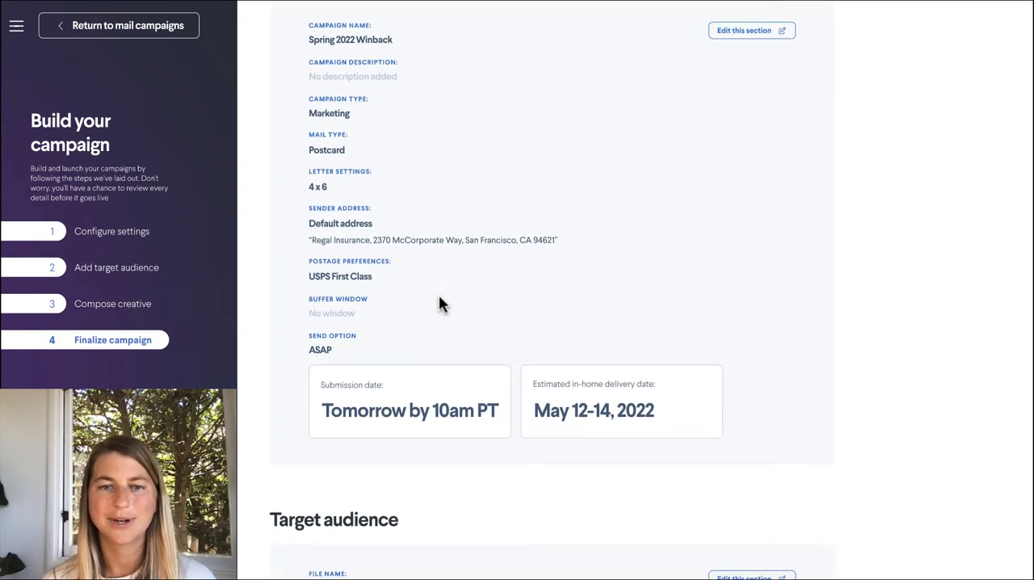
pyautogui.scroll(-3)
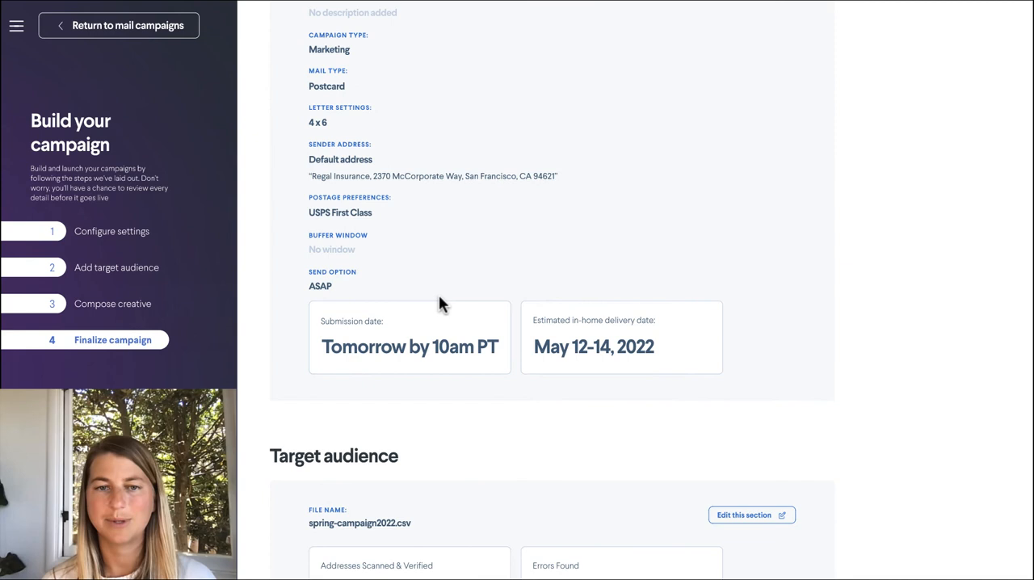
pyautogui.scroll(-3)
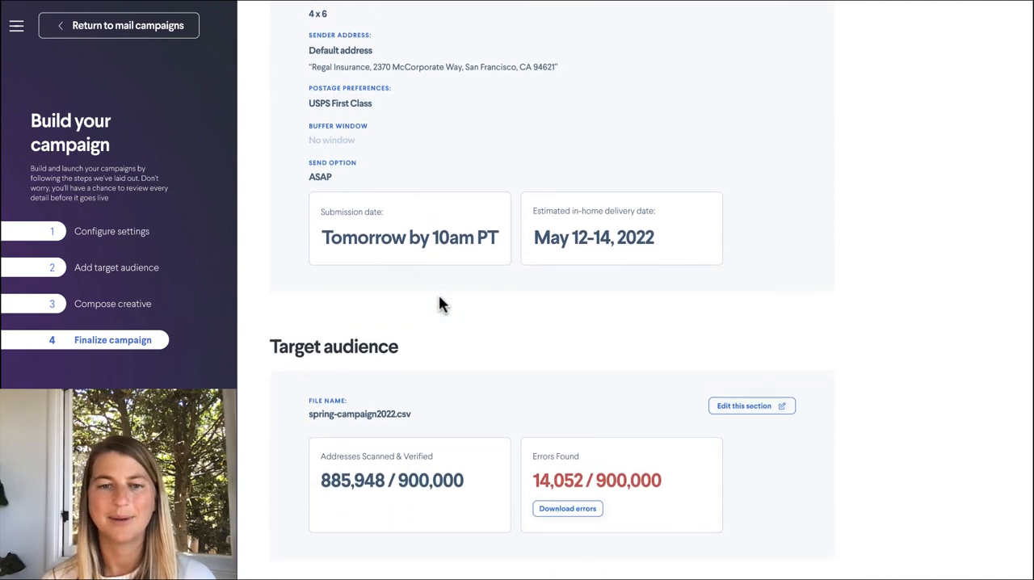
pyautogui.scroll(-3)
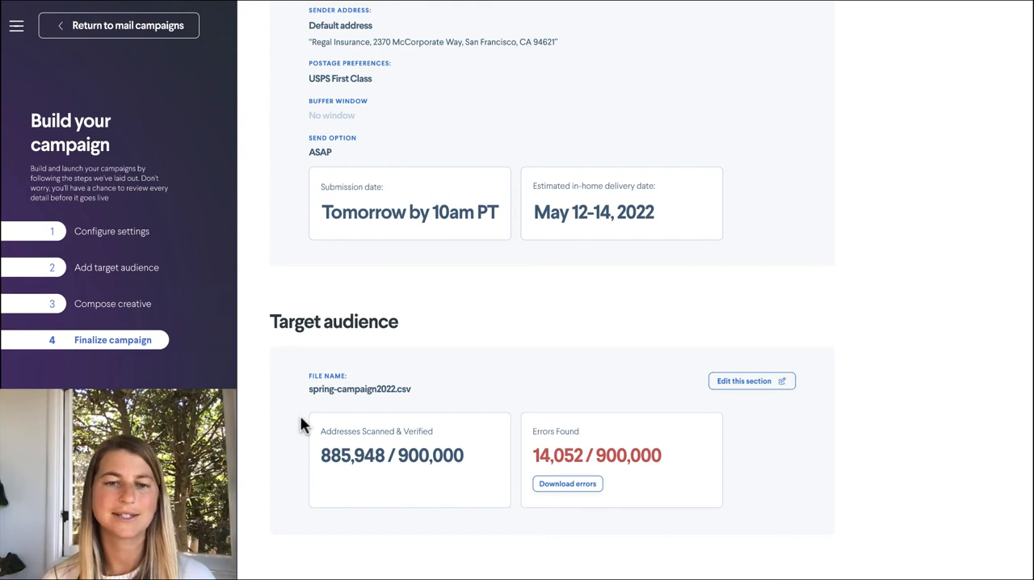
pyautogui.moveTo(252, 427)
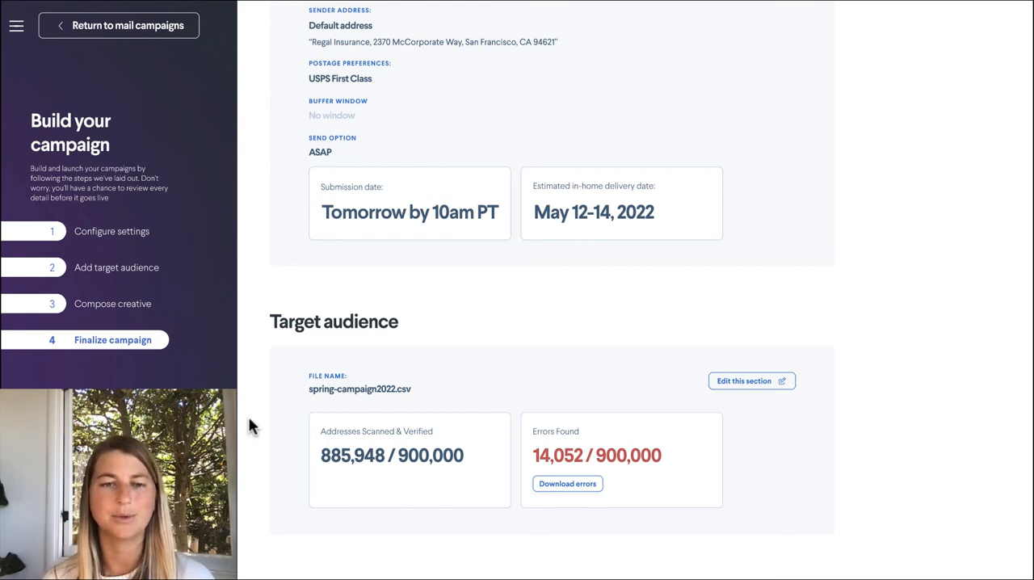
pyautogui.scroll(-3)
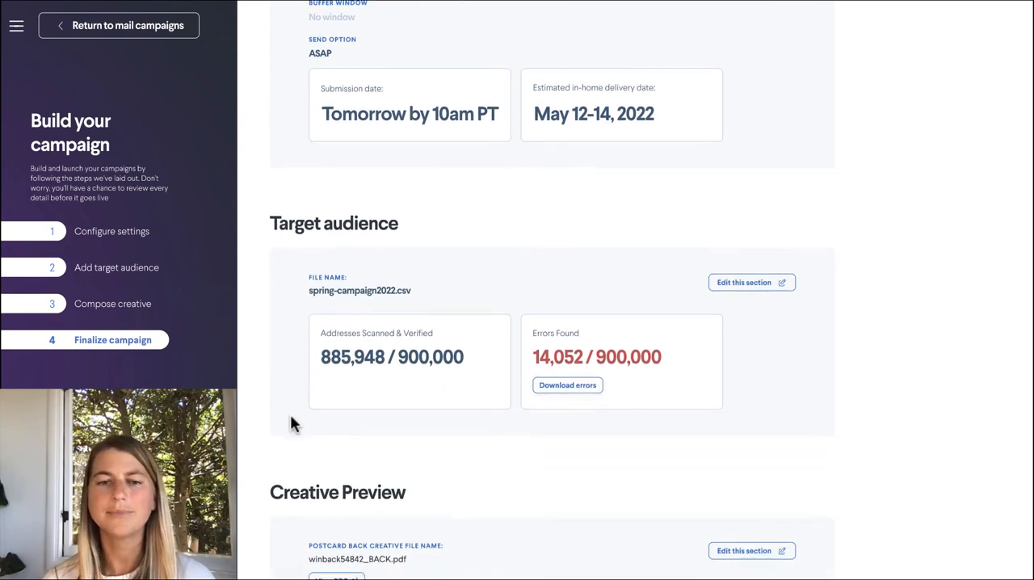
pyautogui.scroll(-3)
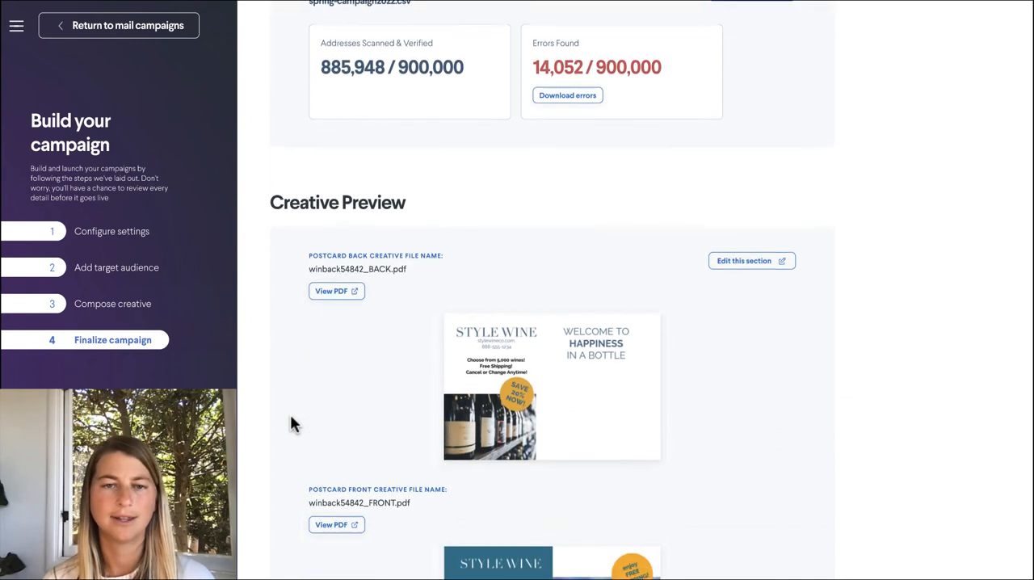
pyautogui.scroll(-3)
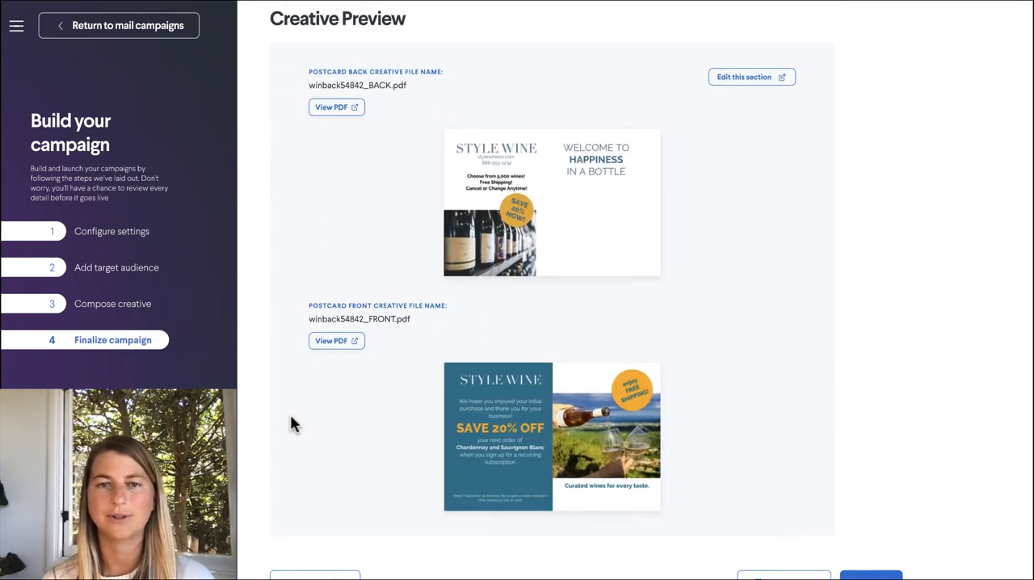
pyautogui.scroll(-3)
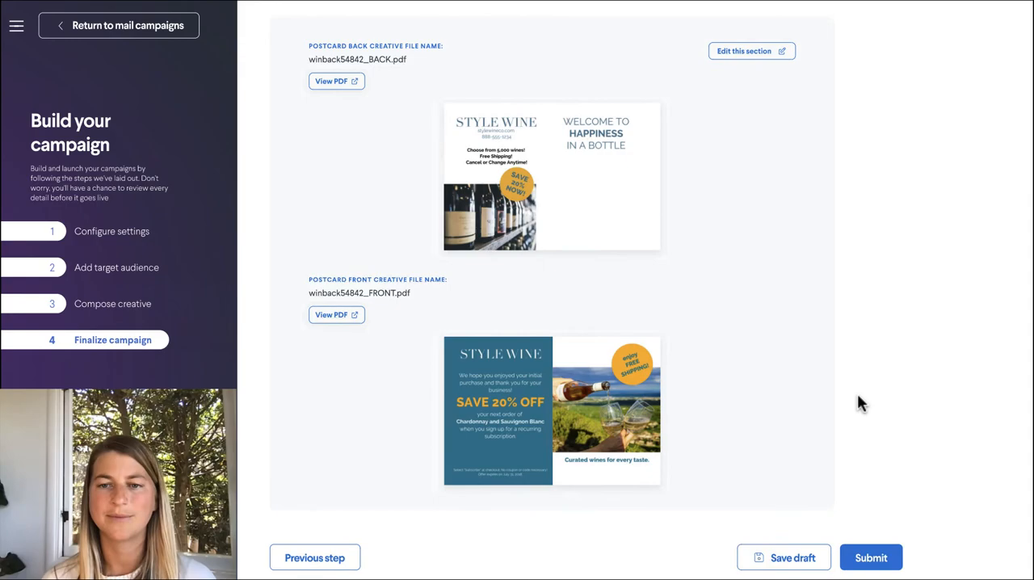